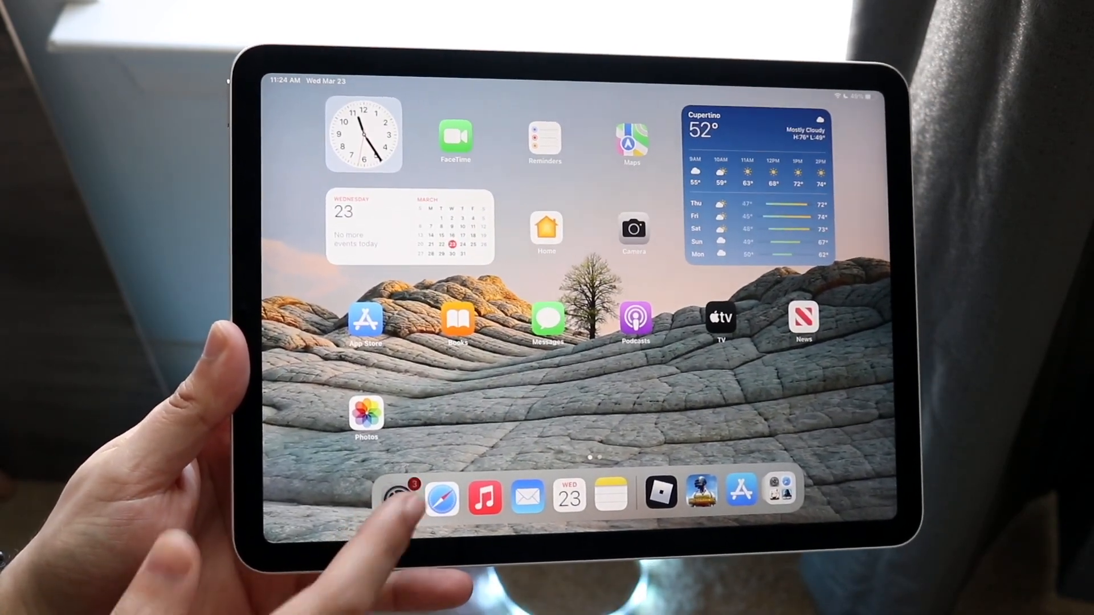
# Step: Launch the Settings app from the Dock, landing on the Siri & Search page
pyautogui.click(397, 498)
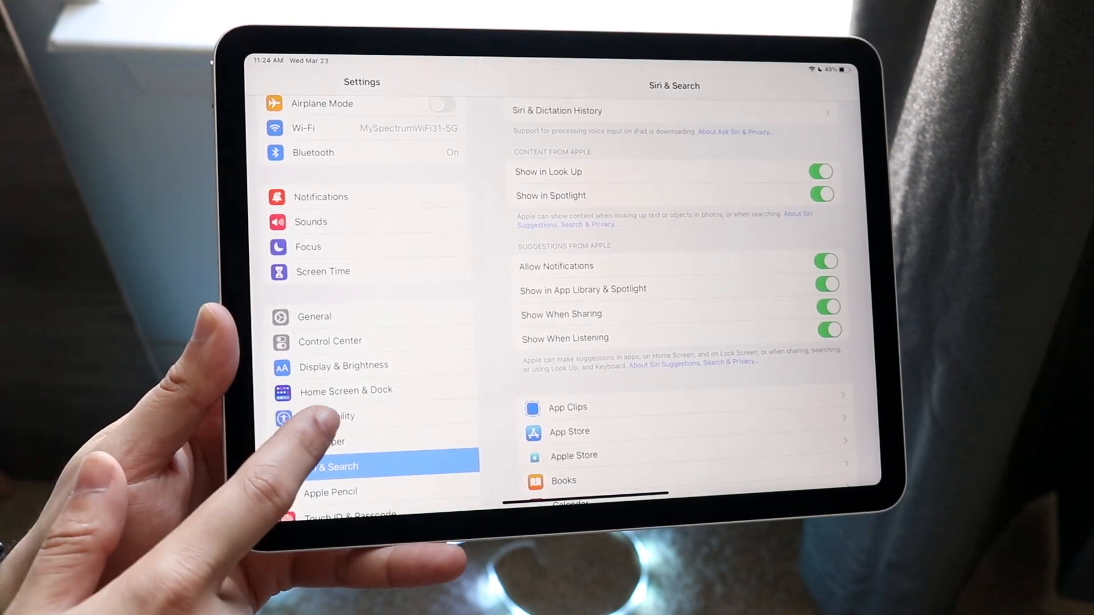
# Step: Go to Accessibility > Display & Text Size and bring the Auto-Brightness toggle into view
pyautogui.click(349, 418)
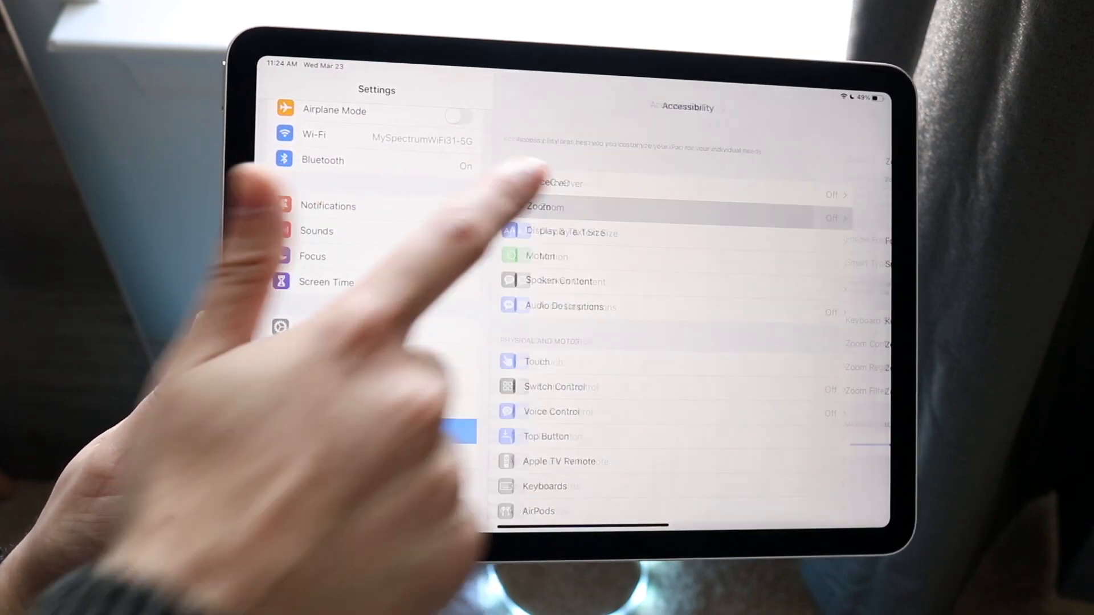
pyautogui.click(565, 232)
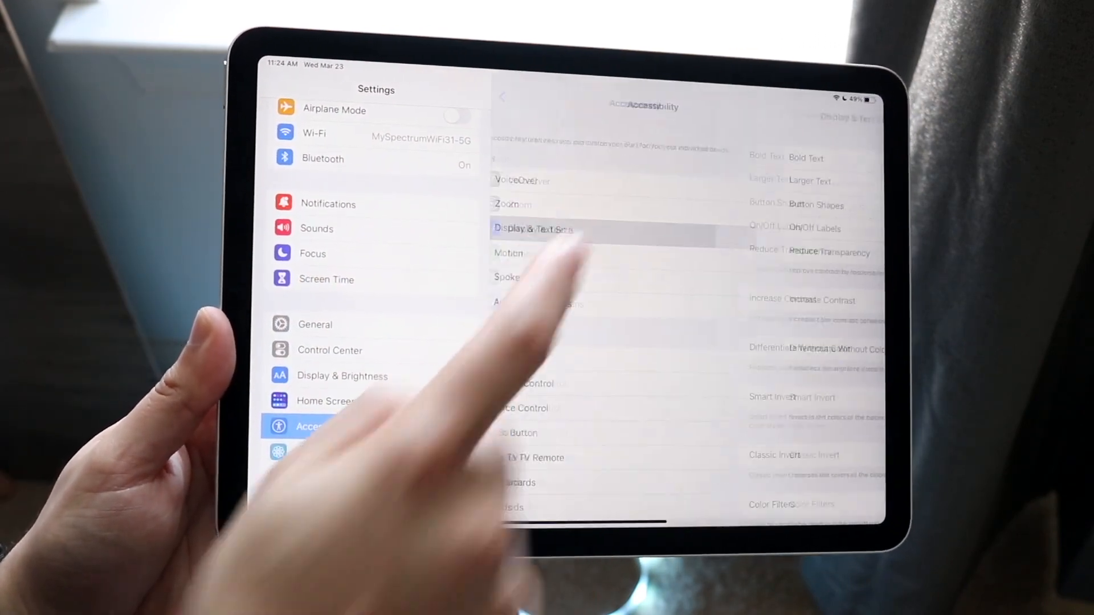
pyautogui.click(535, 229)
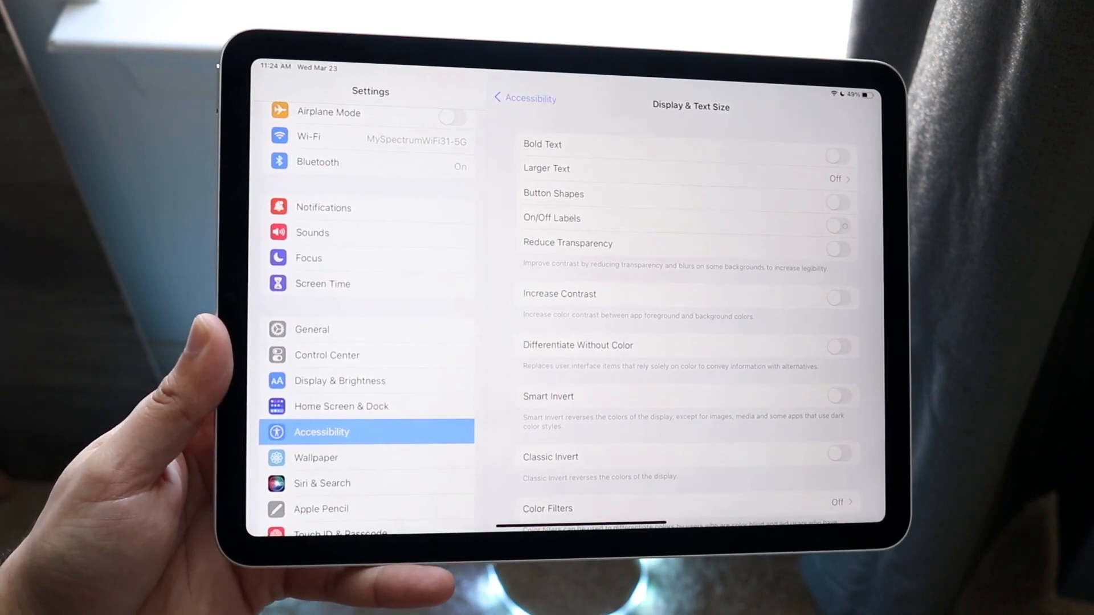
pyautogui.scroll(-3)
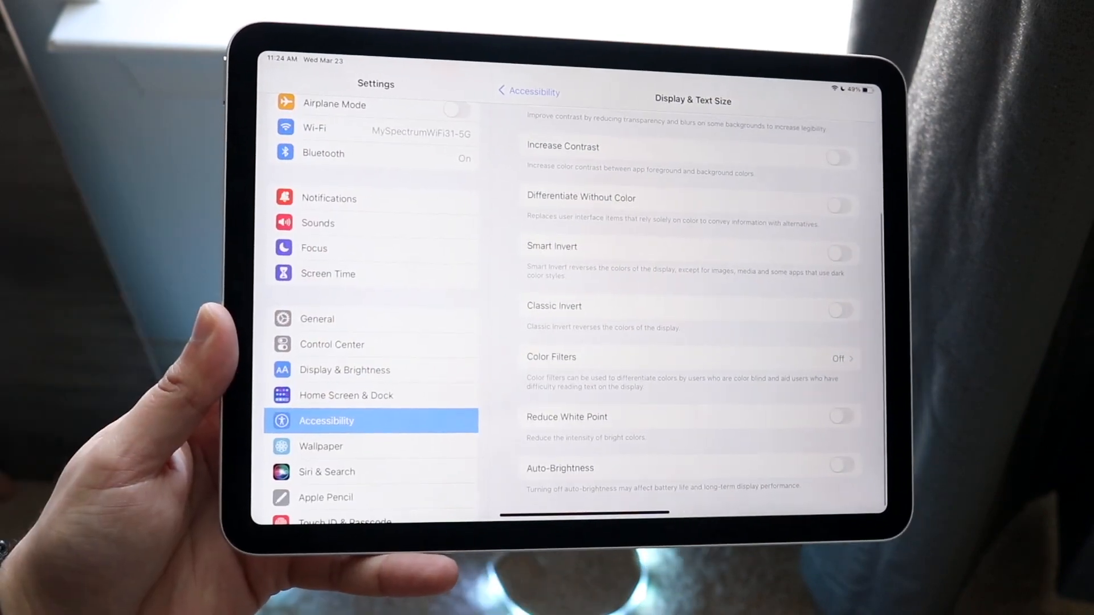